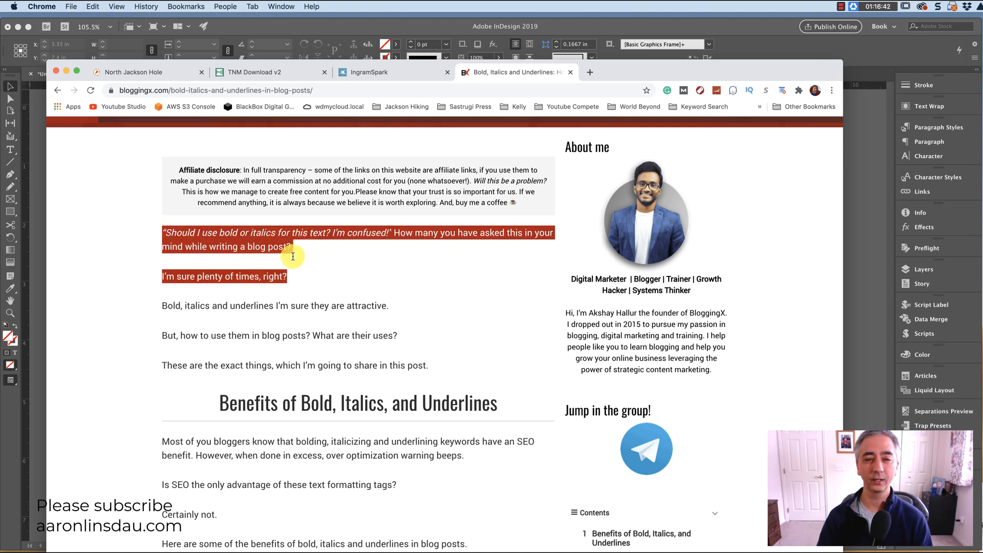
Copy the blog post's two opening paragraphs, including the italic quote, from Chrome
{"action": "left_click", "coordinate": [93, 6]}
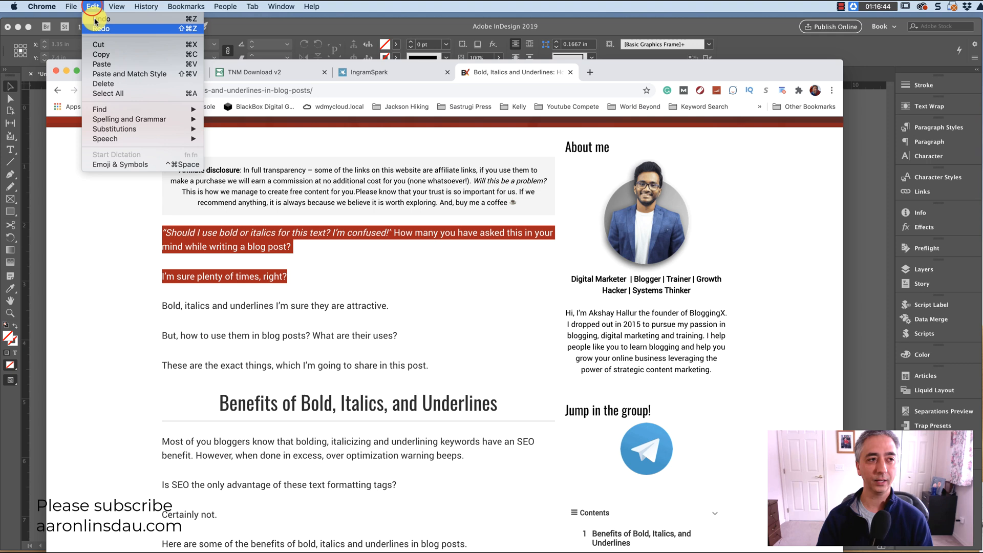
{"action": "mouse_move", "coordinate": [101, 54]}
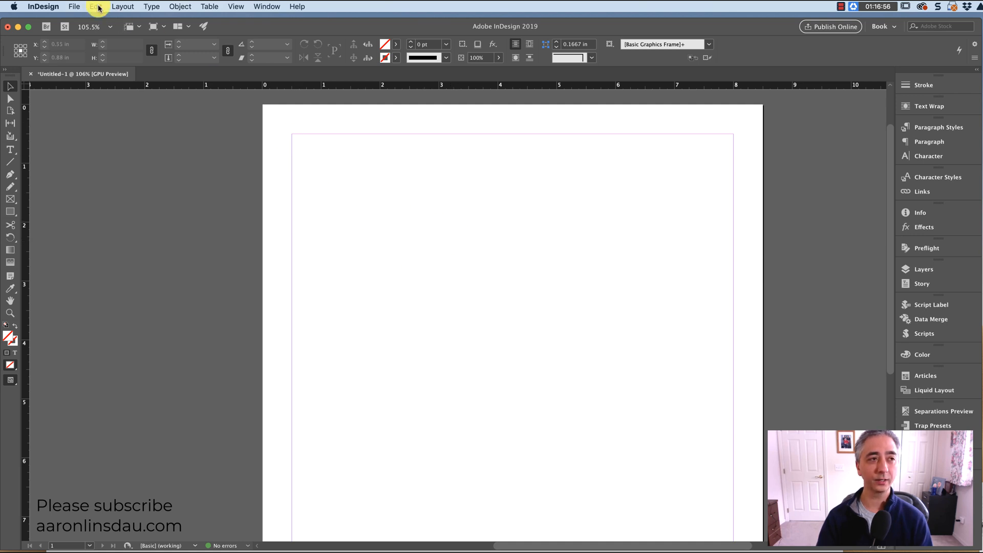
{"action": "mouse_move", "coordinate": [130, 77]}
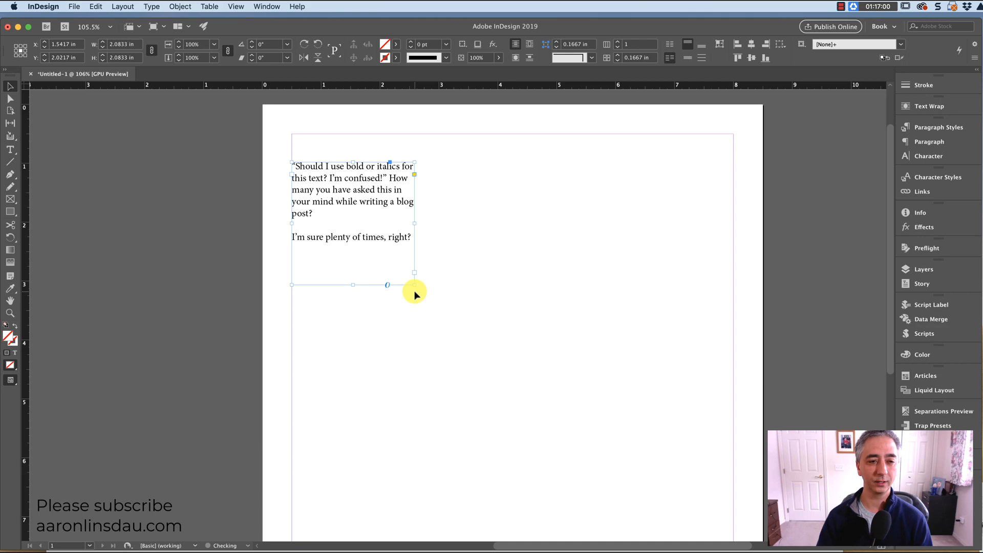
Widen the pasted two-paragraph text frame across the full page width
{"action": "left_click_drag", "start_coordinate": [413, 173], "coordinate": [603, 173]}
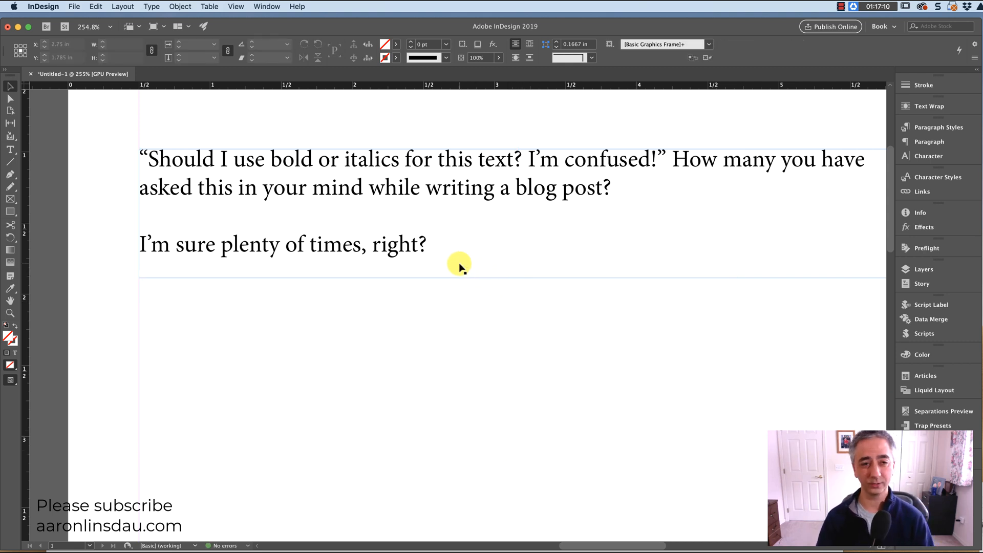
{"action": "mouse_move", "coordinate": [256, 174]}
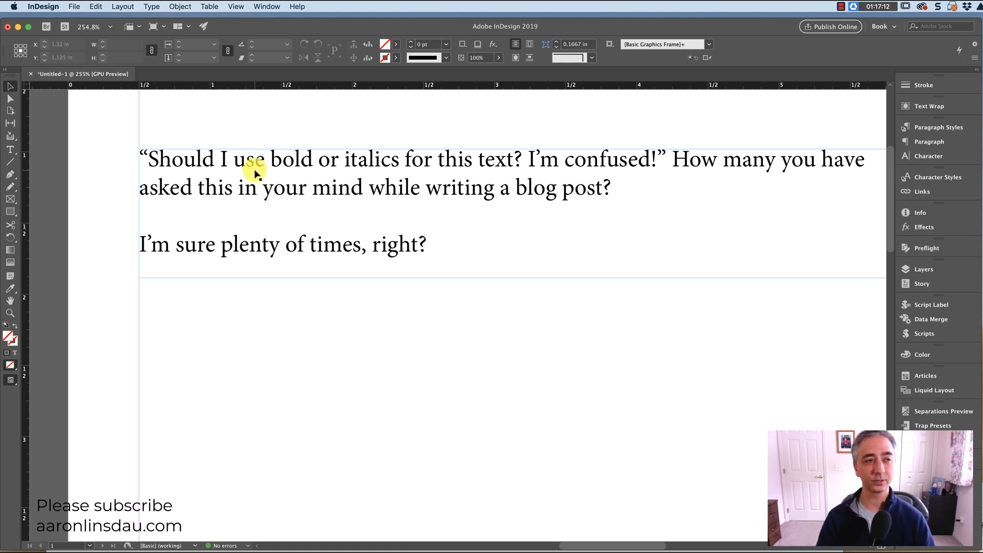
Set Clipboard Handling preferences to paste All Information instead of text only
{"action": "left_click", "coordinate": [42, 6]}
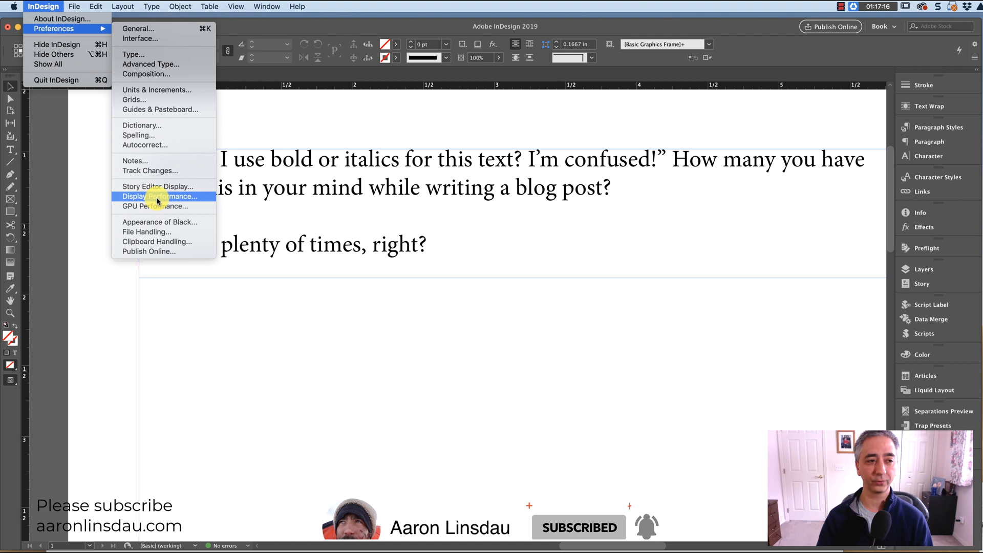
{"action": "mouse_move", "coordinate": [157, 241]}
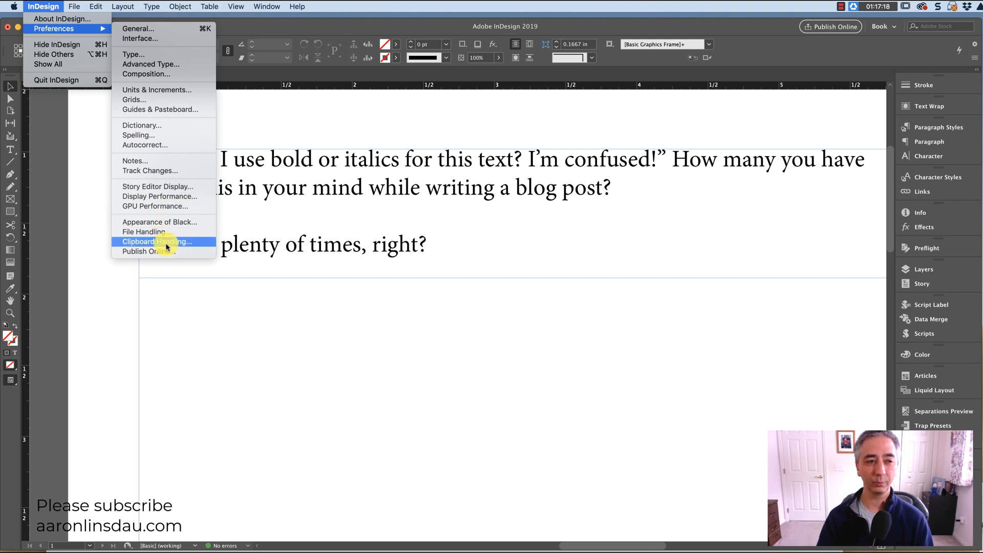
{"action": "left_click", "coordinate": [156, 241]}
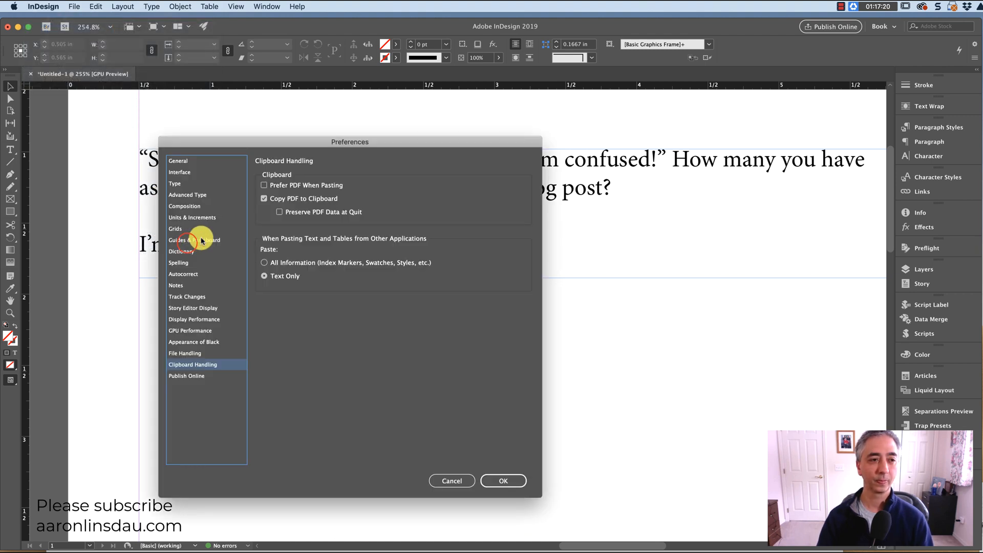
{"action": "mouse_move", "coordinate": [218, 318]}
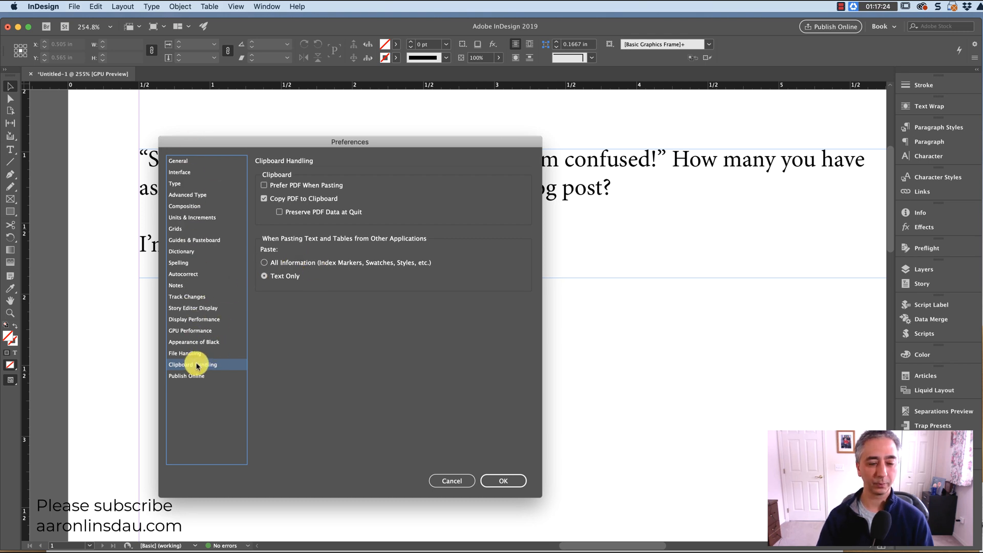
{"action": "mouse_move", "coordinate": [321, 247]}
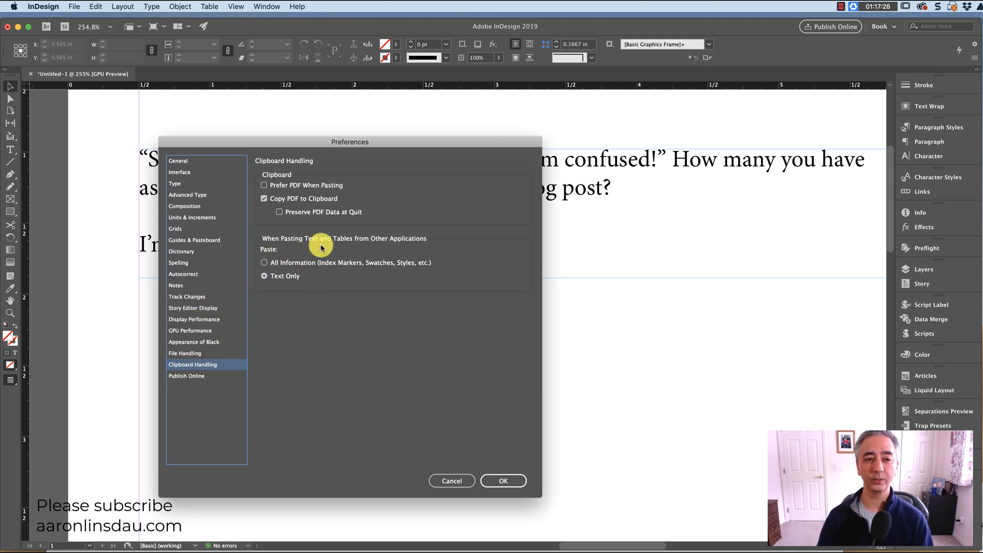
{"action": "mouse_move", "coordinate": [410, 246]}
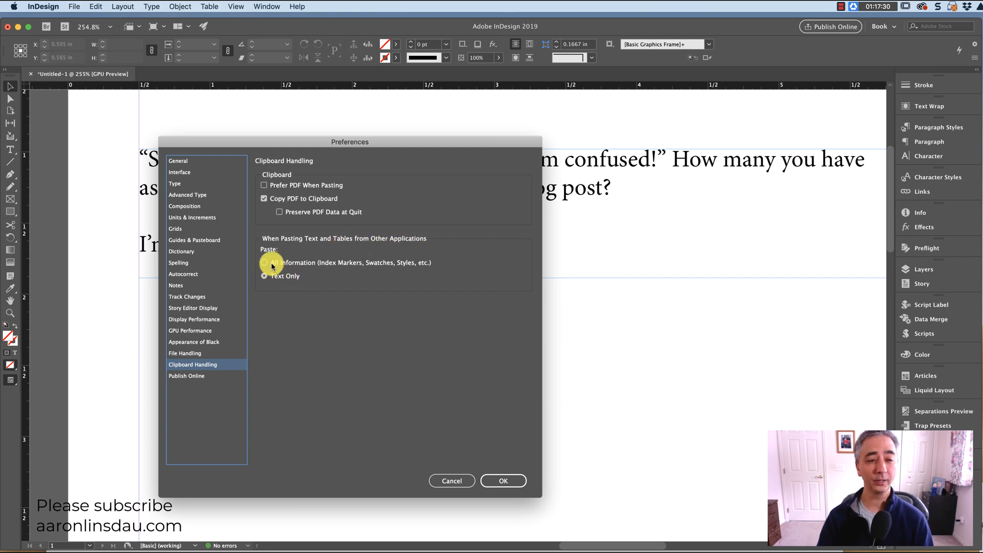
{"action": "left_click", "coordinate": [264, 262]}
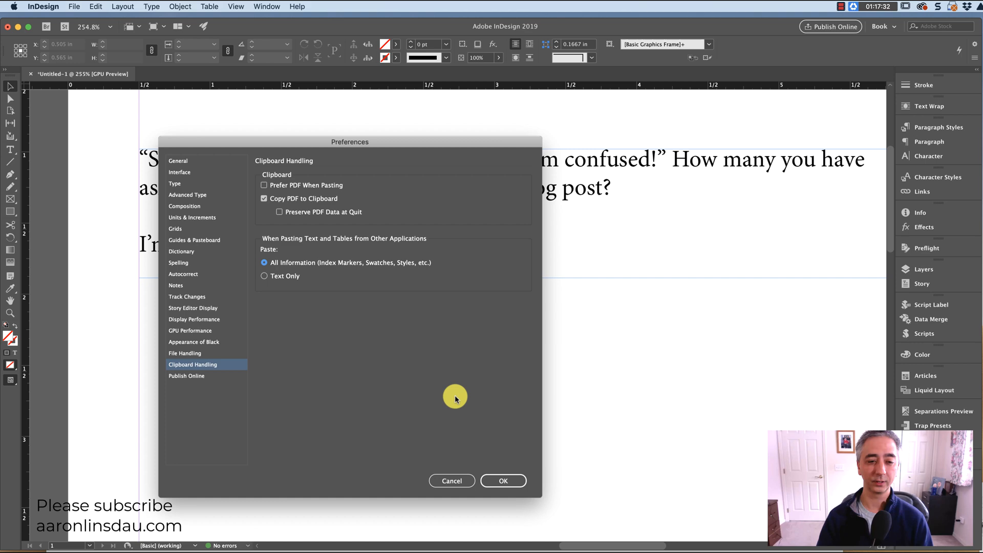
{"action": "left_click", "coordinate": [502, 480]}
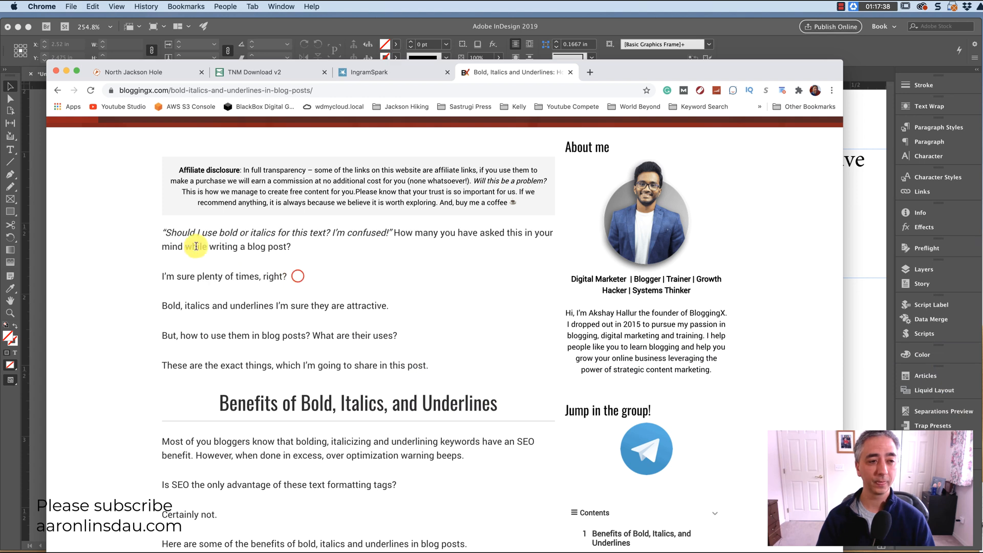
Select and copy the blog post's first three paragraphs in Chrome
{"action": "left_click_drag", "start_coordinate": [192, 232], "coordinate": [388, 306]}
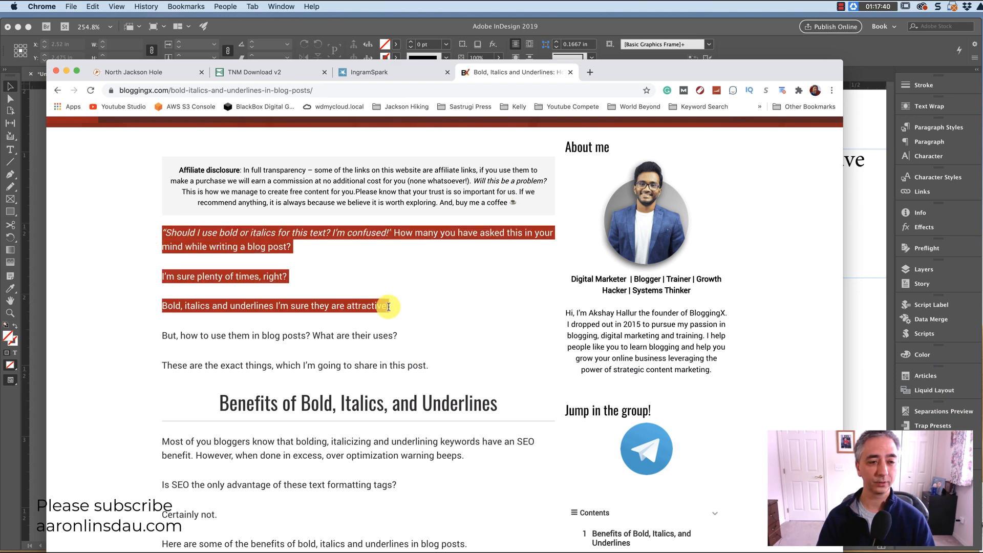
{"action": "left_click", "coordinate": [92, 6]}
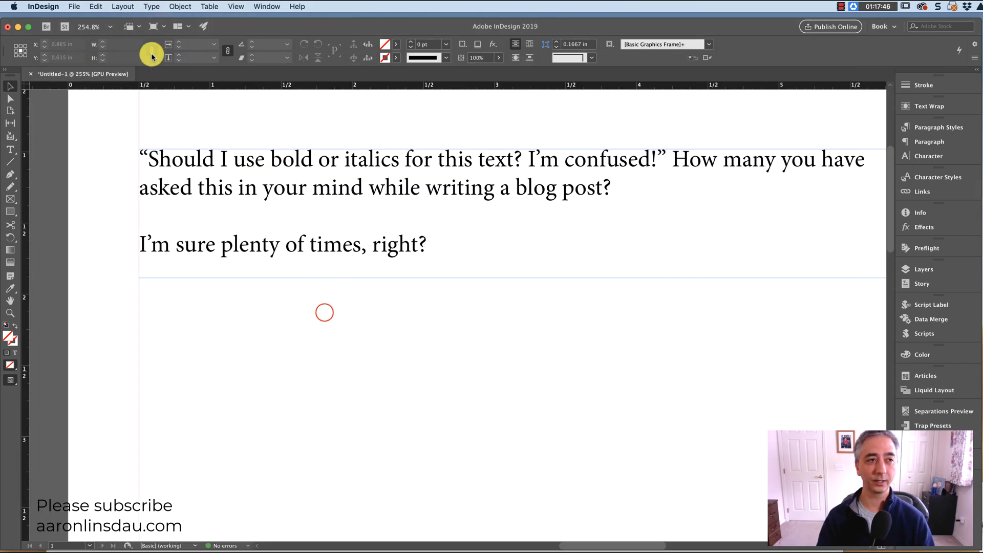
Paste the three copied paragraphs into a new InDesign text frame below the first
{"action": "left_click", "coordinate": [73, 6]}
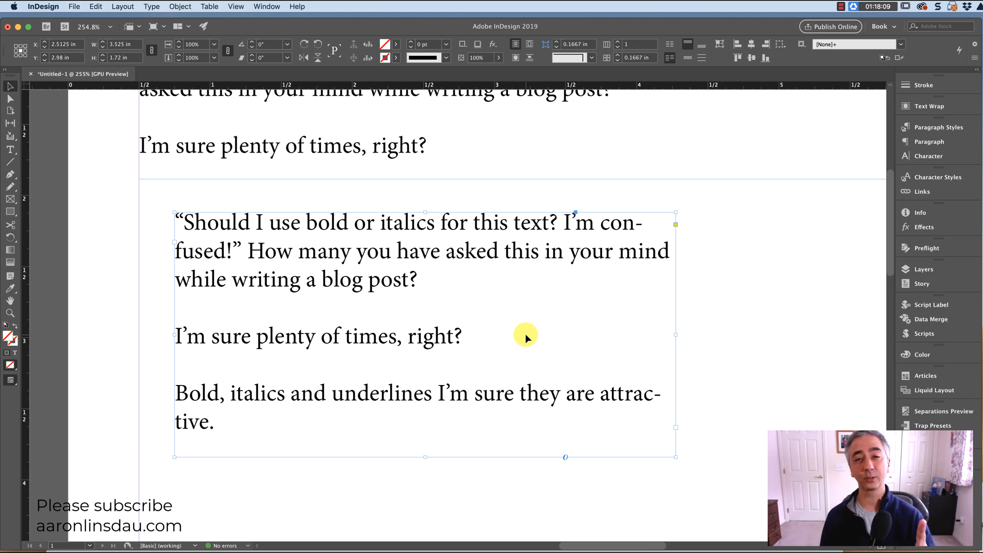
{"action": "mouse_move", "coordinate": [557, 289]}
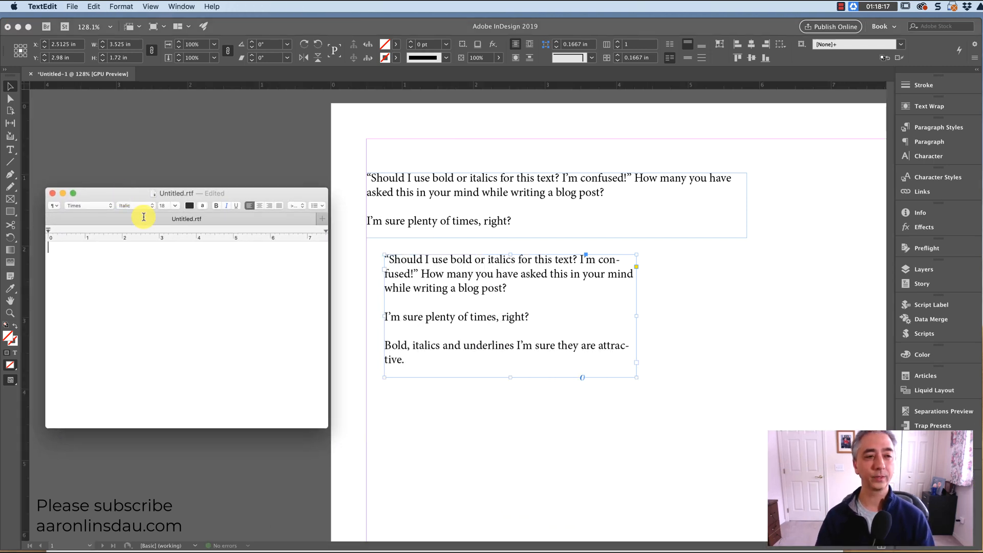
{"action": "mouse_move", "coordinate": [255, 291]}
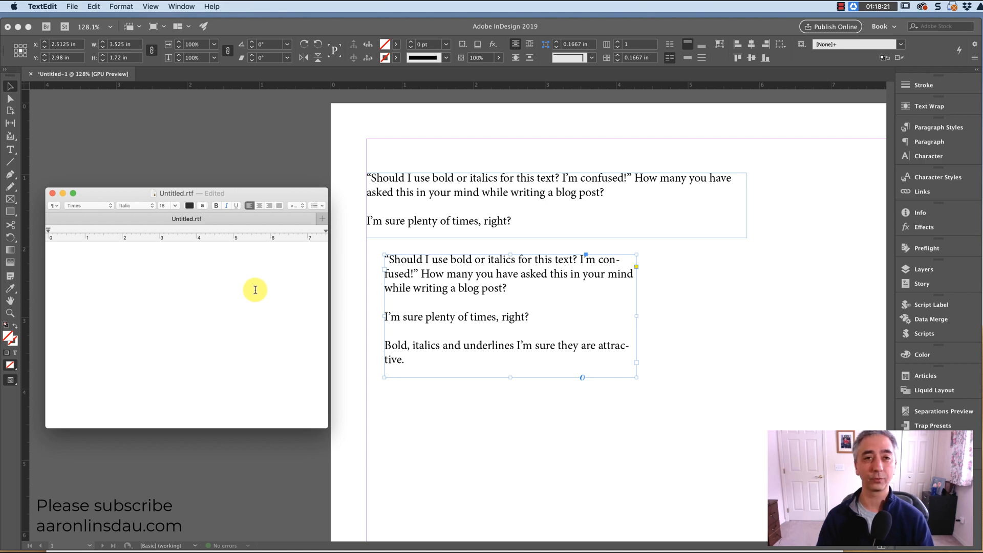
{"action": "mouse_move", "coordinate": [237, 534]}
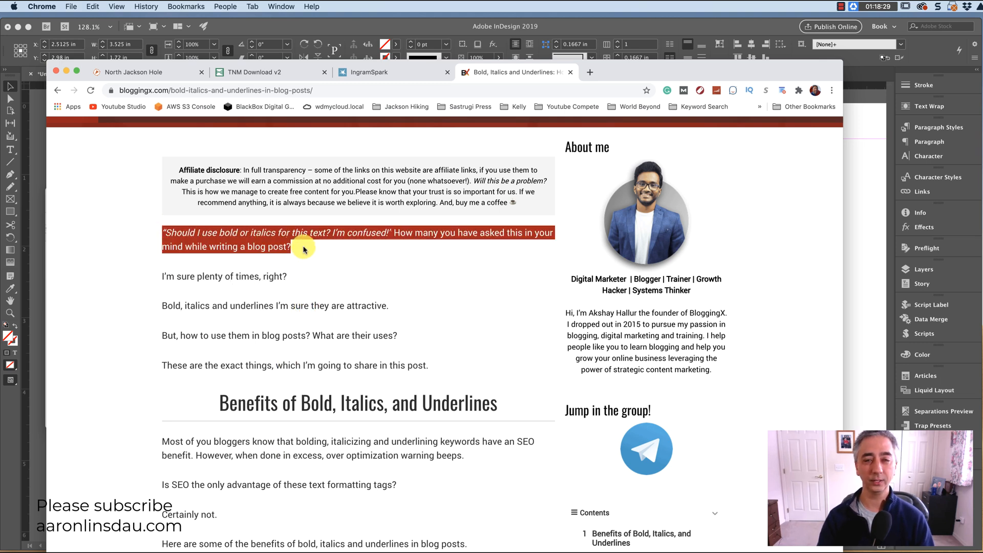
Copy the blog's opening quote paragraph from Chrome
{"action": "left_click", "coordinate": [92, 6]}
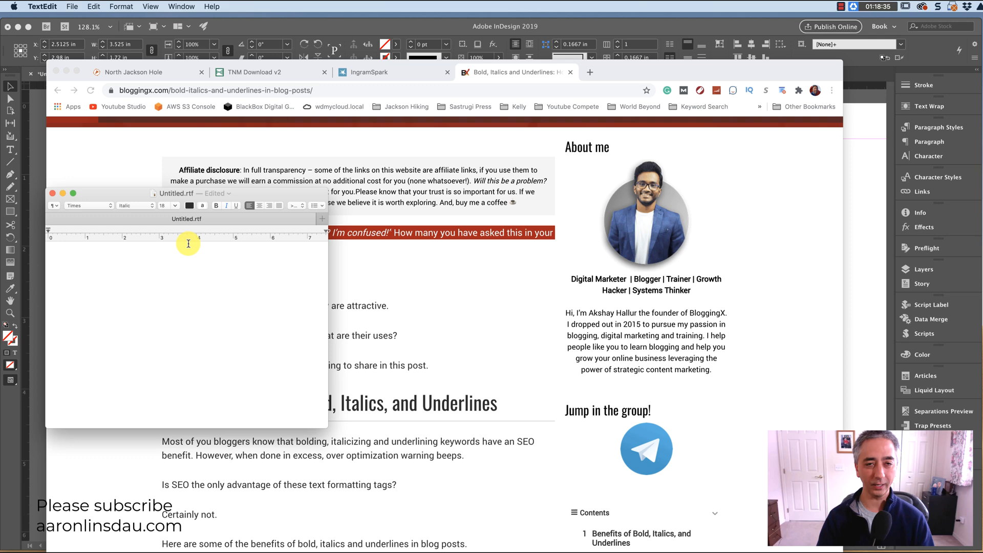
Paste the opening paragraph into the Untitled.rtf document, keeping italics, and copy it again
{"action": "left_click_drag", "start_coordinate": [176, 192], "coordinate": [285, 113]}
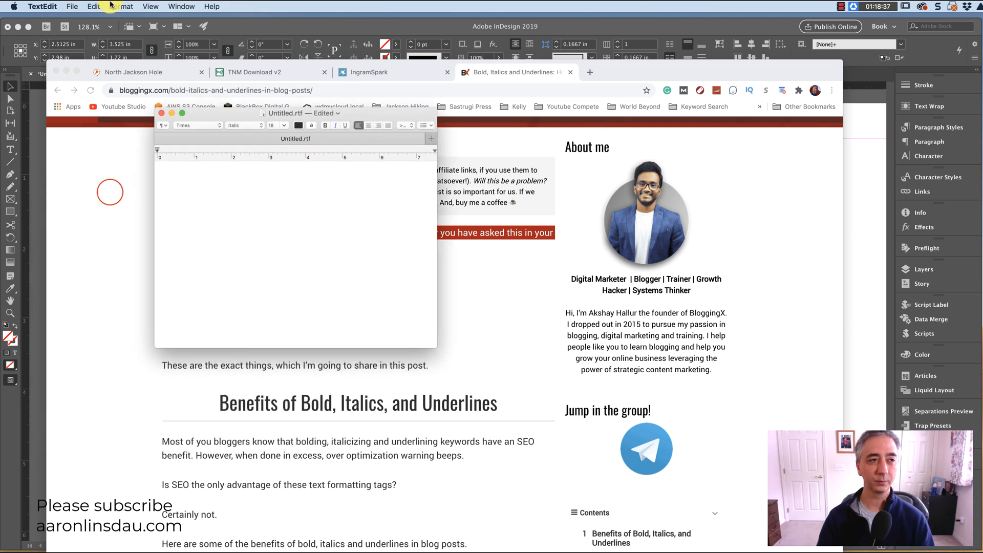
{"action": "left_click", "coordinate": [93, 6]}
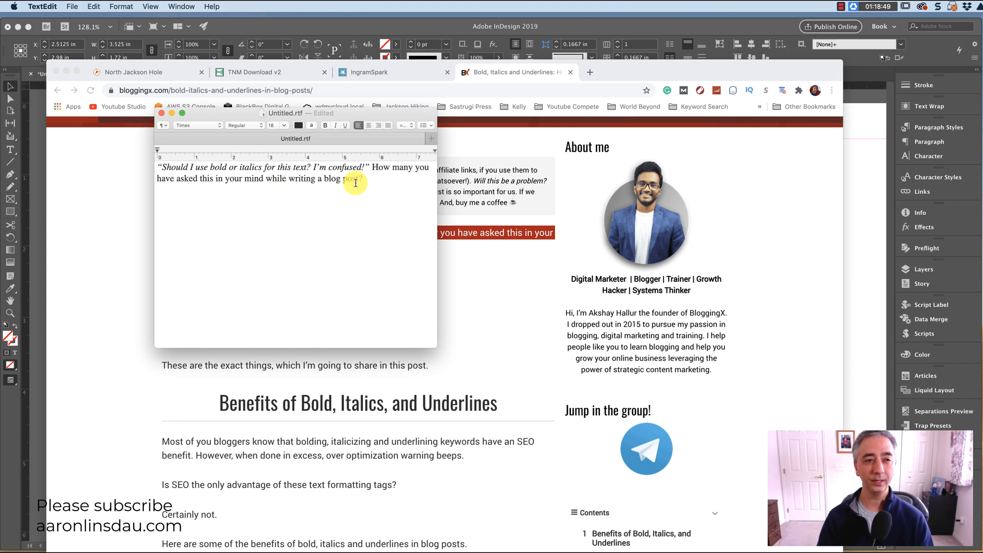
{"action": "left_click", "coordinate": [93, 6]}
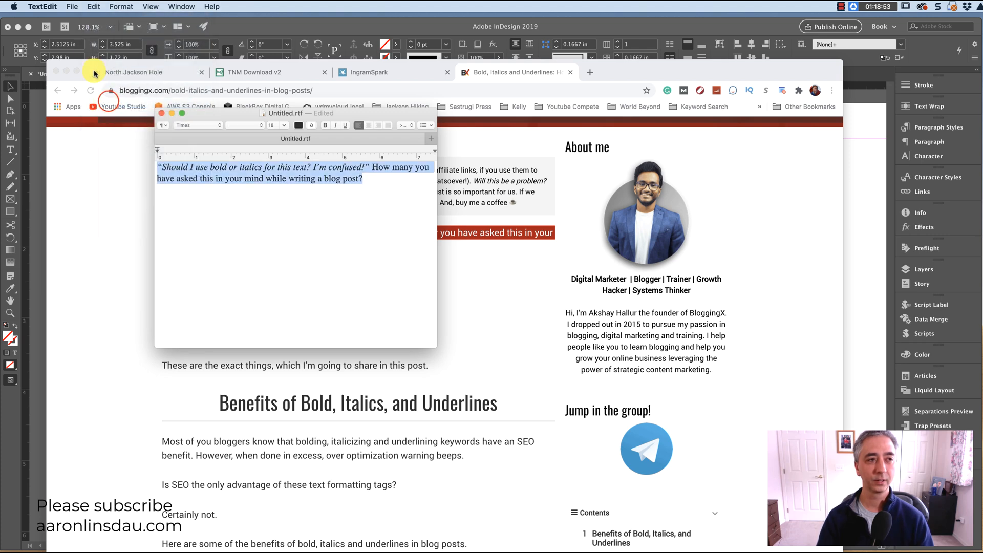
{"action": "left_click", "coordinate": [93, 6]}
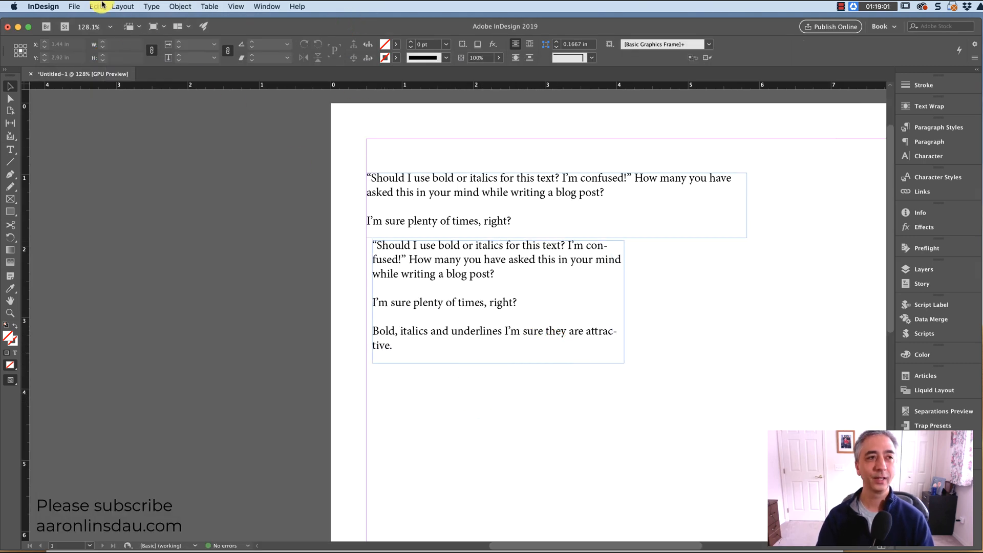
Paste the italic-formatted opening paragraph from TextEdit into a new InDesign frame
{"action": "left_click", "coordinate": [95, 6]}
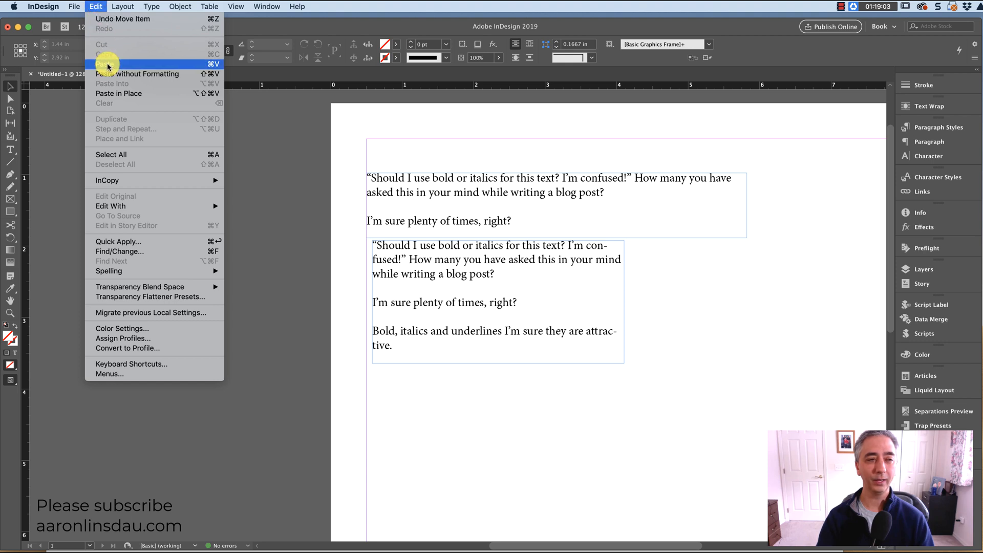
{"action": "left_click", "coordinate": [103, 64]}
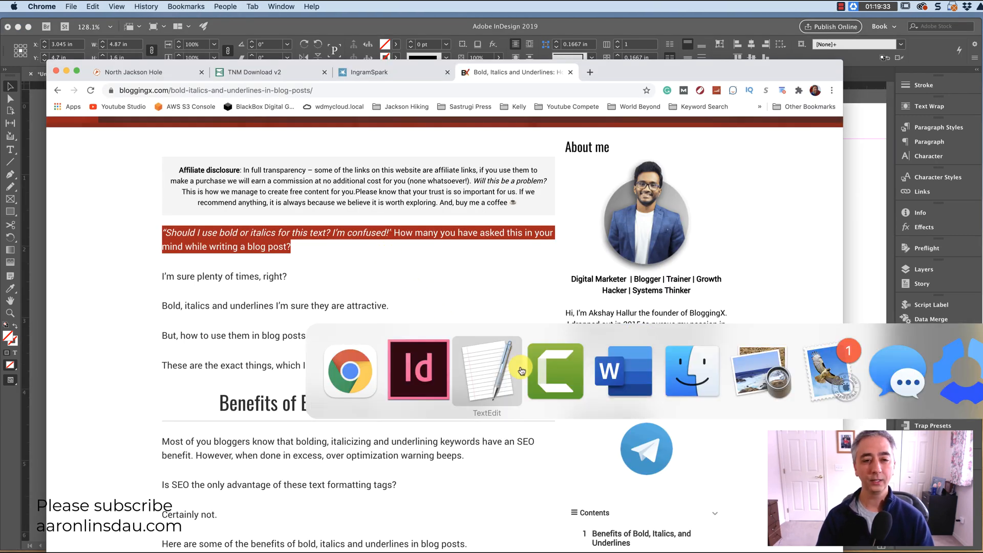
Switch back to the TextEdit document holding the italic opening paragraph
{"action": "left_click", "coordinate": [486, 370]}
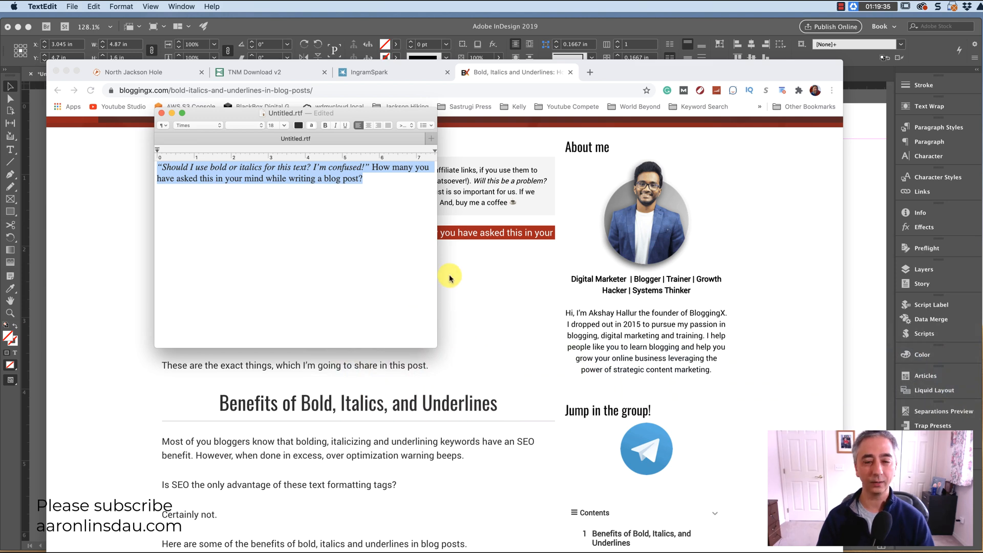
{"action": "mouse_move", "coordinate": [360, 215]}
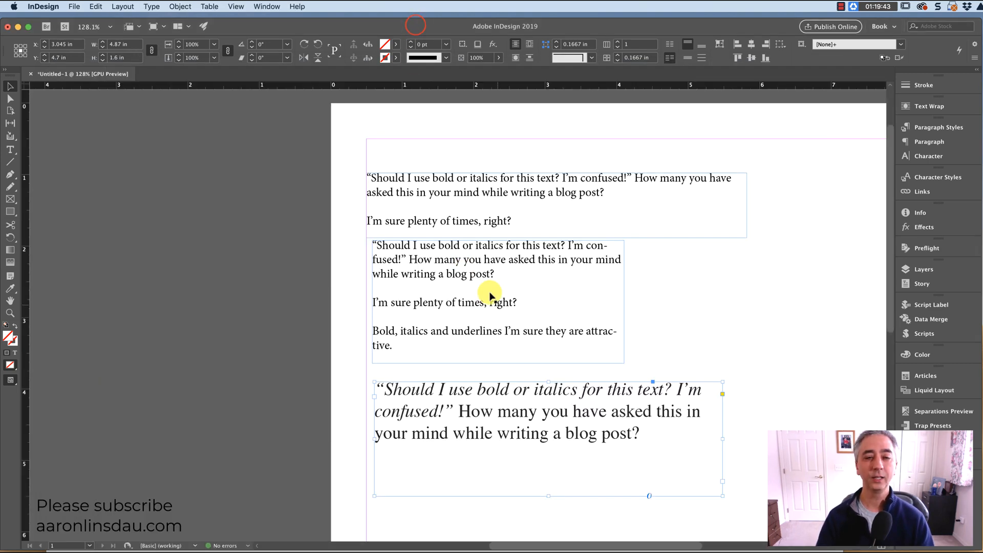
{"action": "mouse_move", "coordinate": [519, 375]}
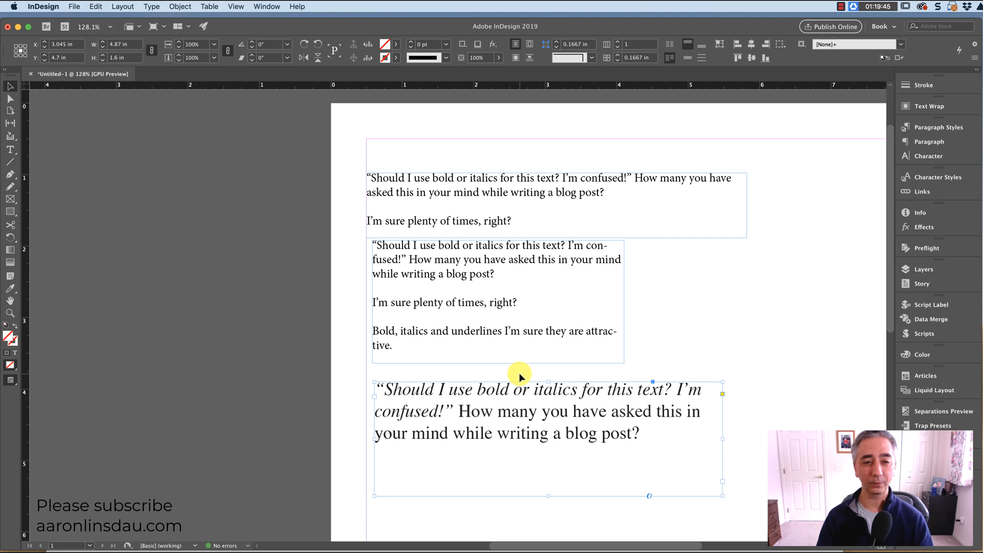